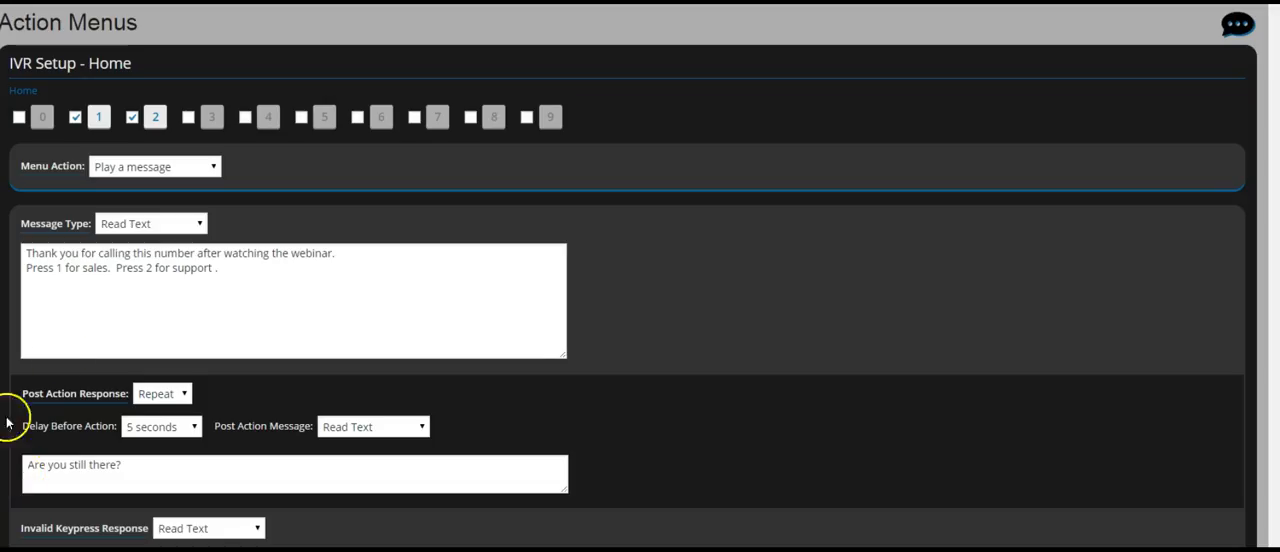
mouse_move(140, 87)
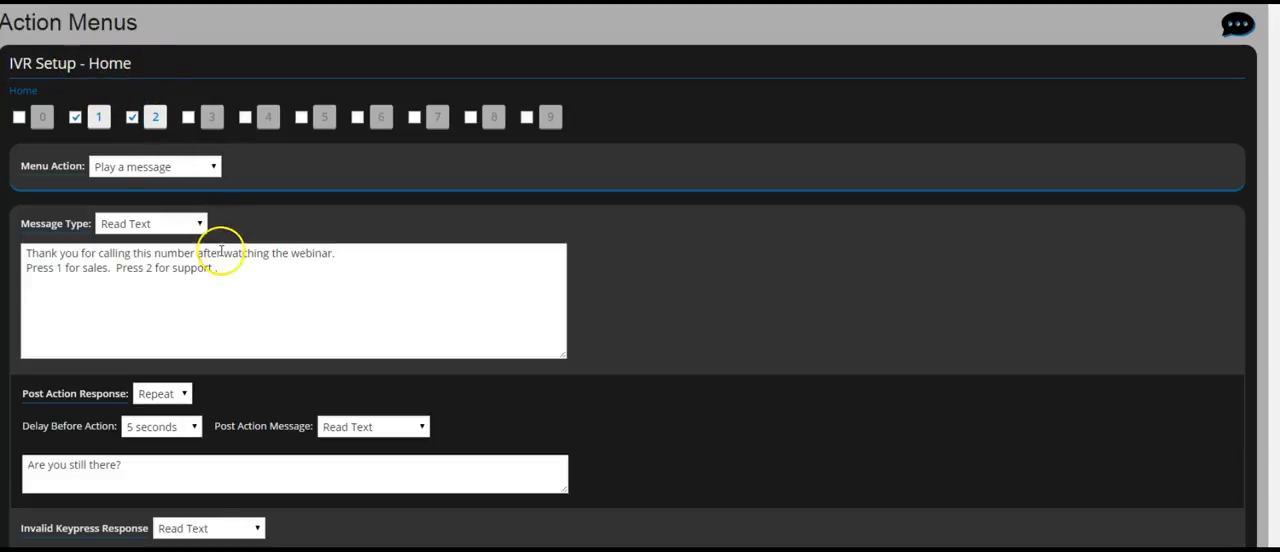
Switch the greeting message type to audio file, then back to read text.
scroll("down", 3)
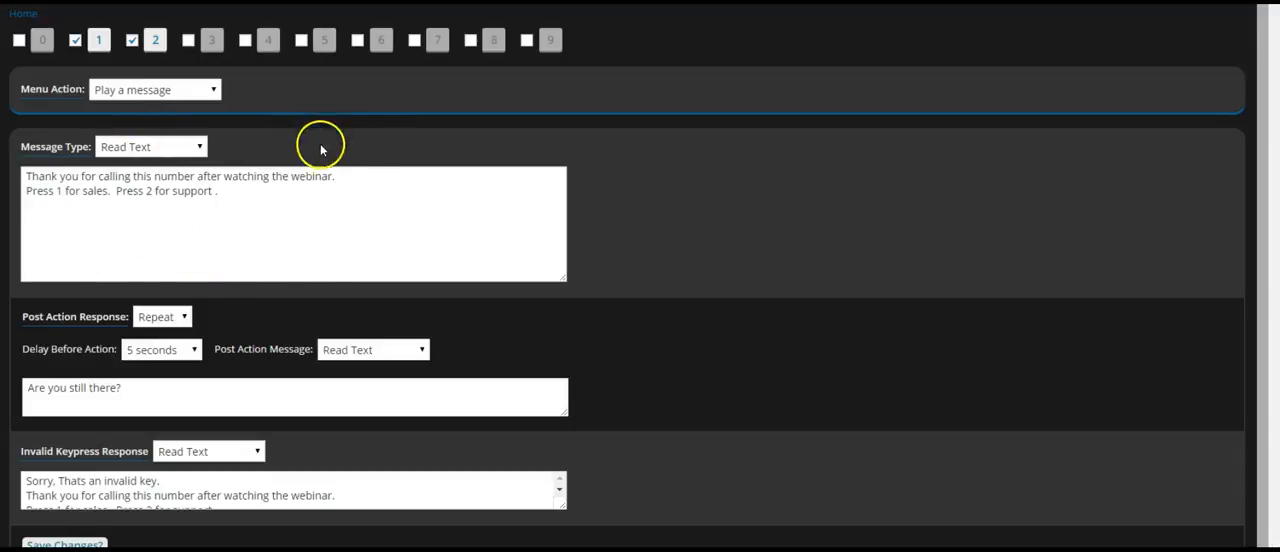
scroll("up", 3)
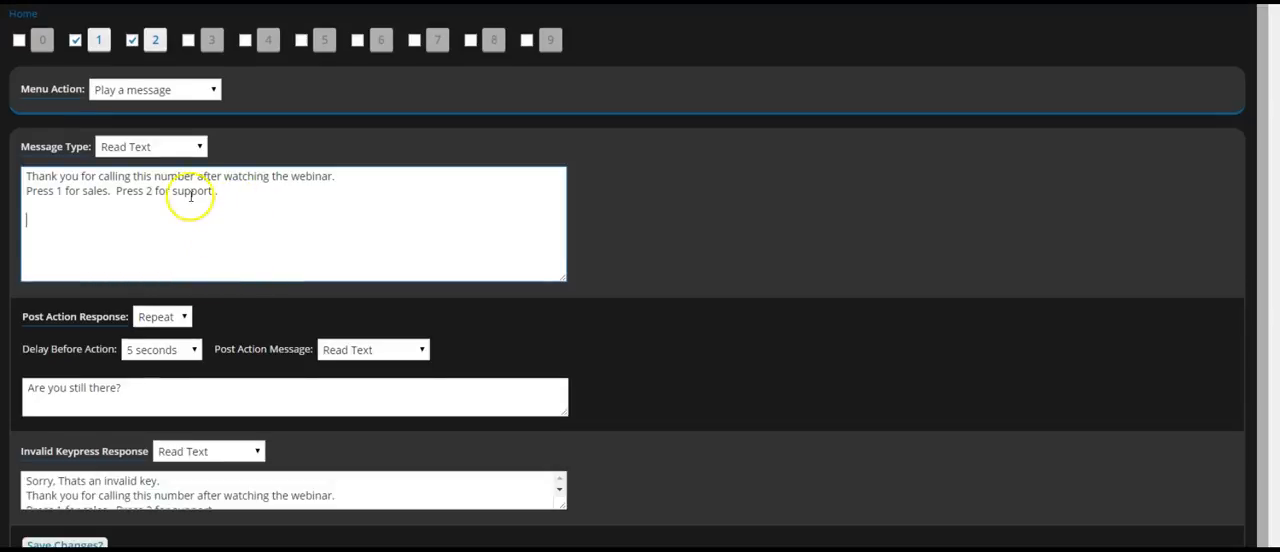
scroll("down", 3)
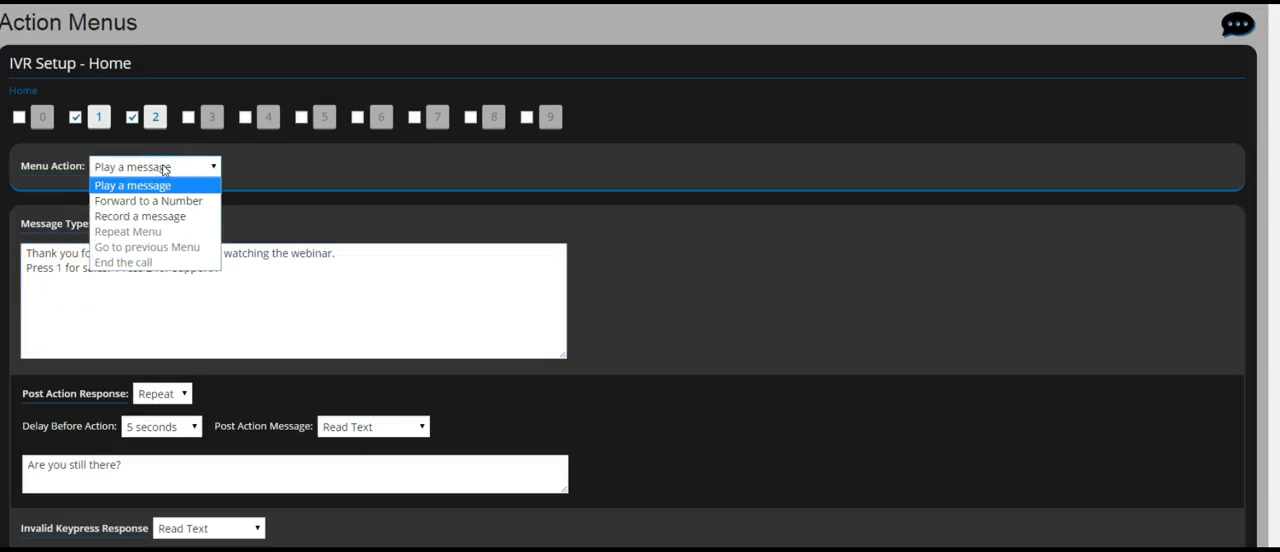
mouse_move(140, 216)
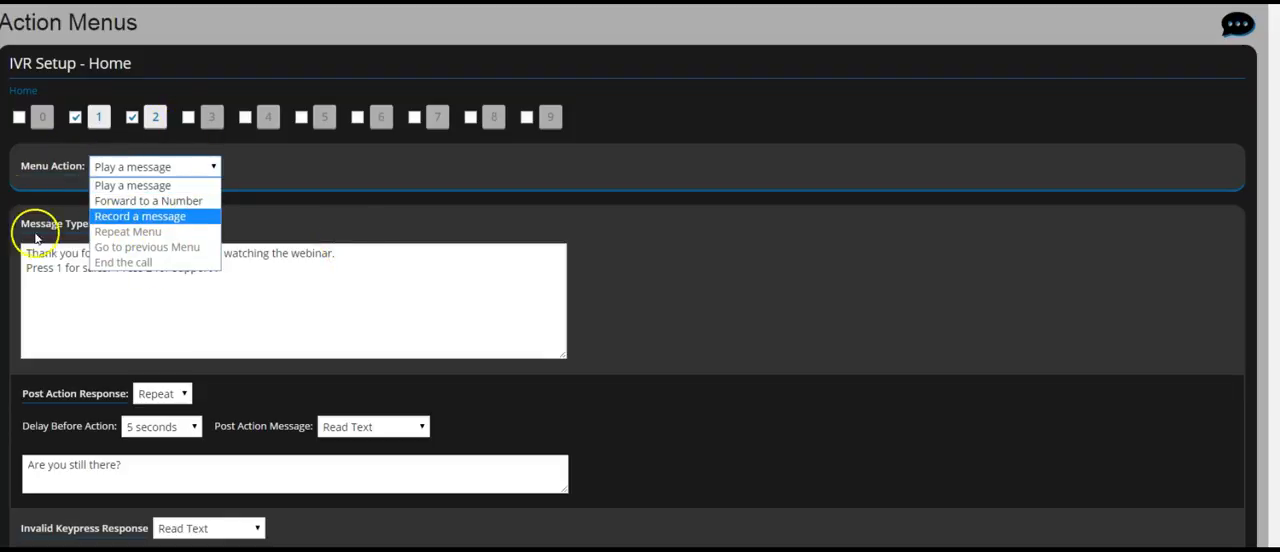
mouse_move(131, 185)
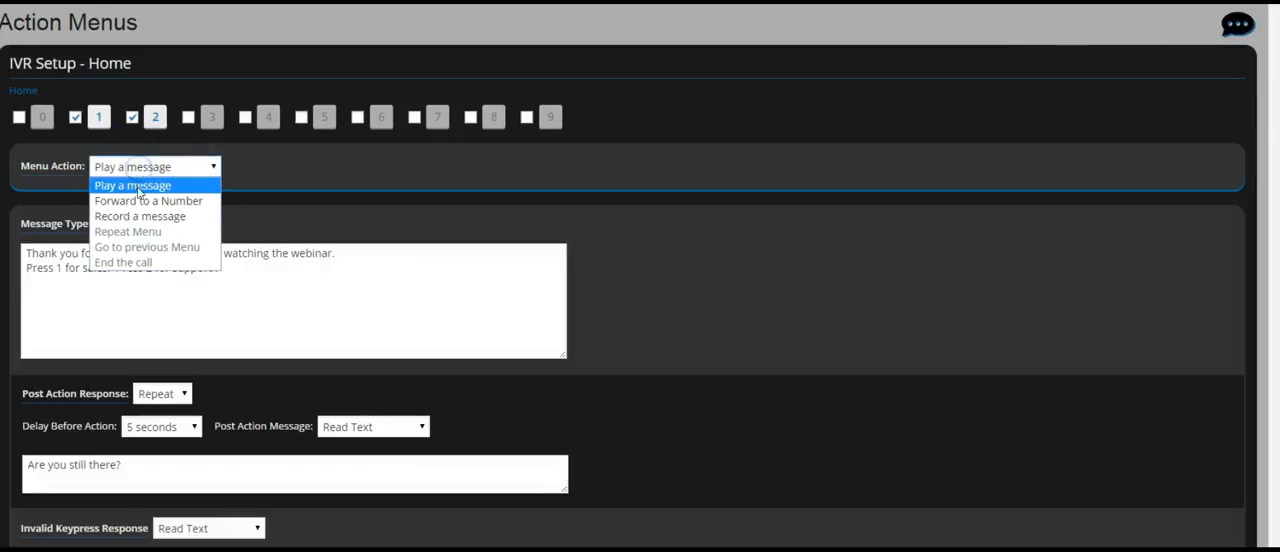
mouse_move(140, 216)
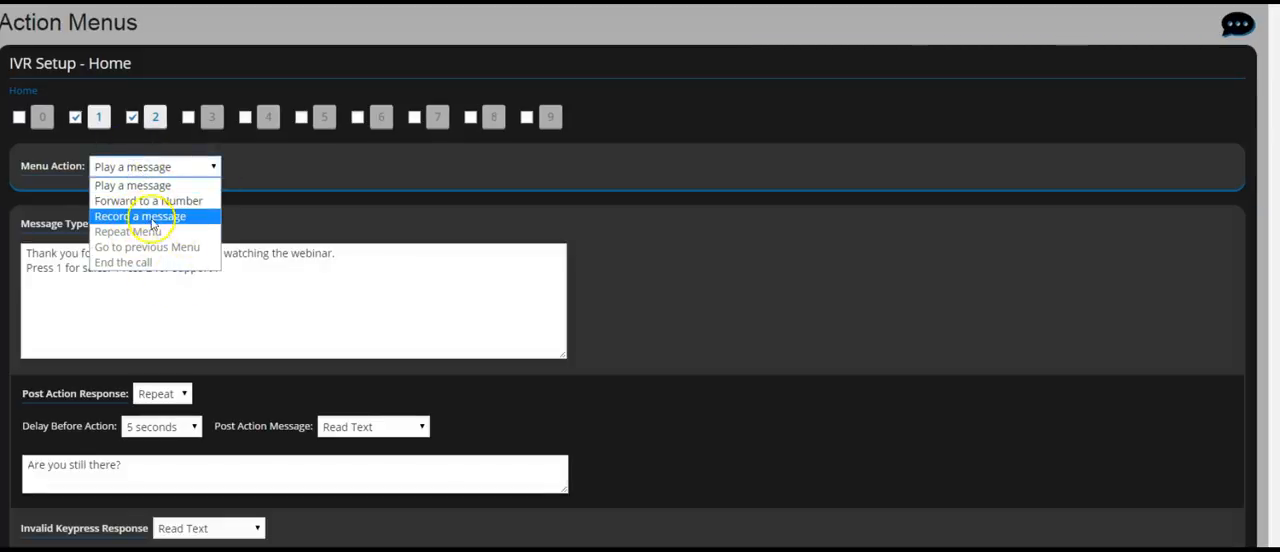
left_click(150, 223)
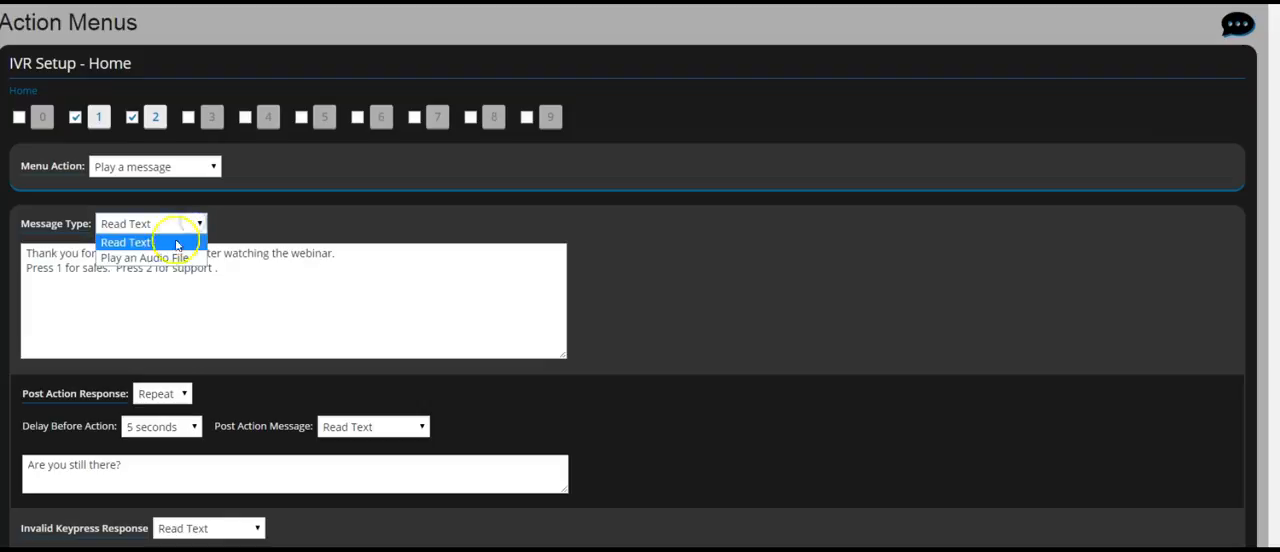
left_click(148, 258)
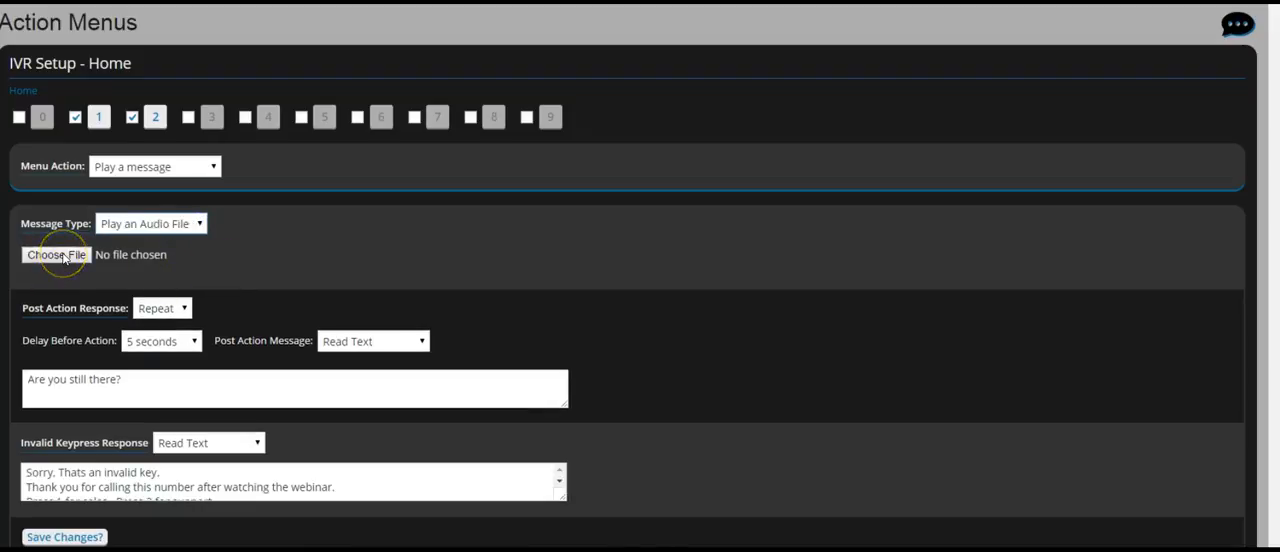
mouse_move(201, 224)
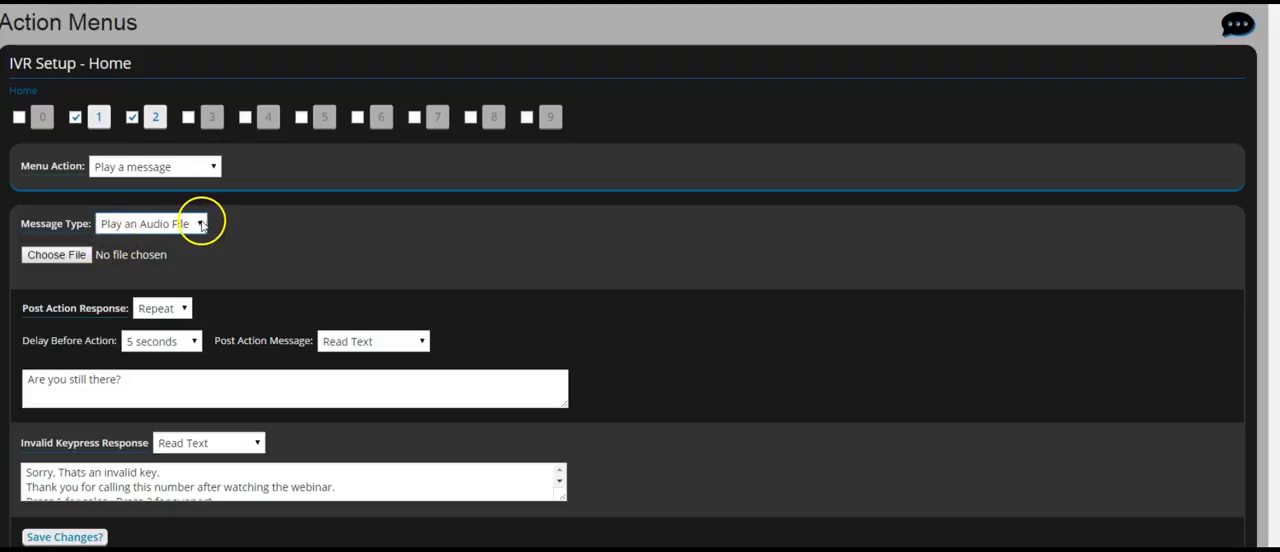
left_click(151, 223)
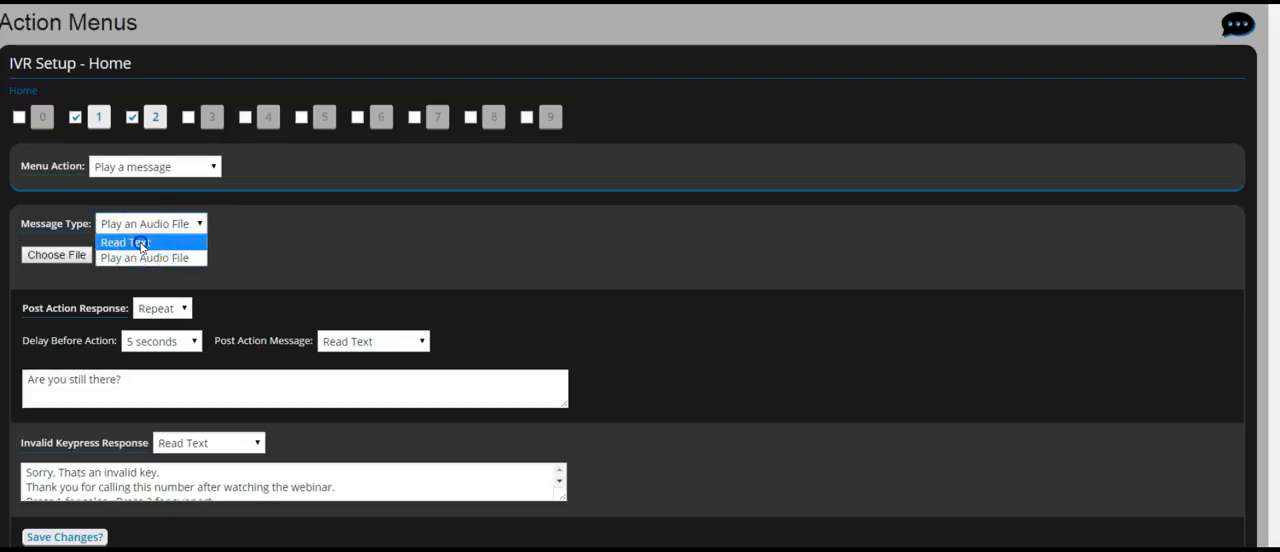
left_click(124, 243)
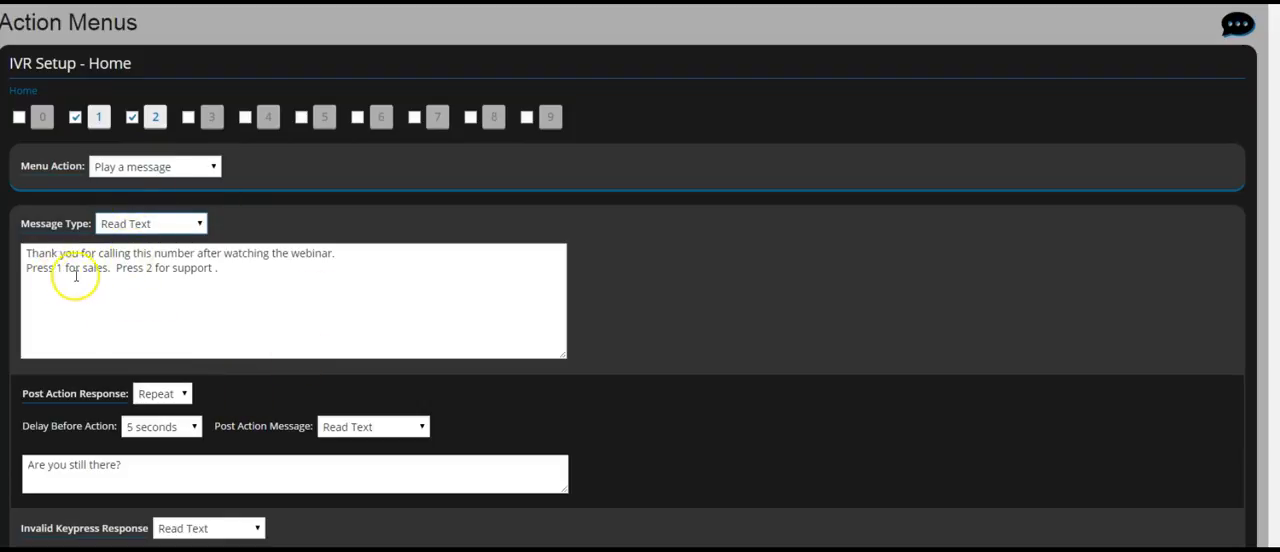
Set Keypress 1's menu action to Play a message.
left_click(98, 116)
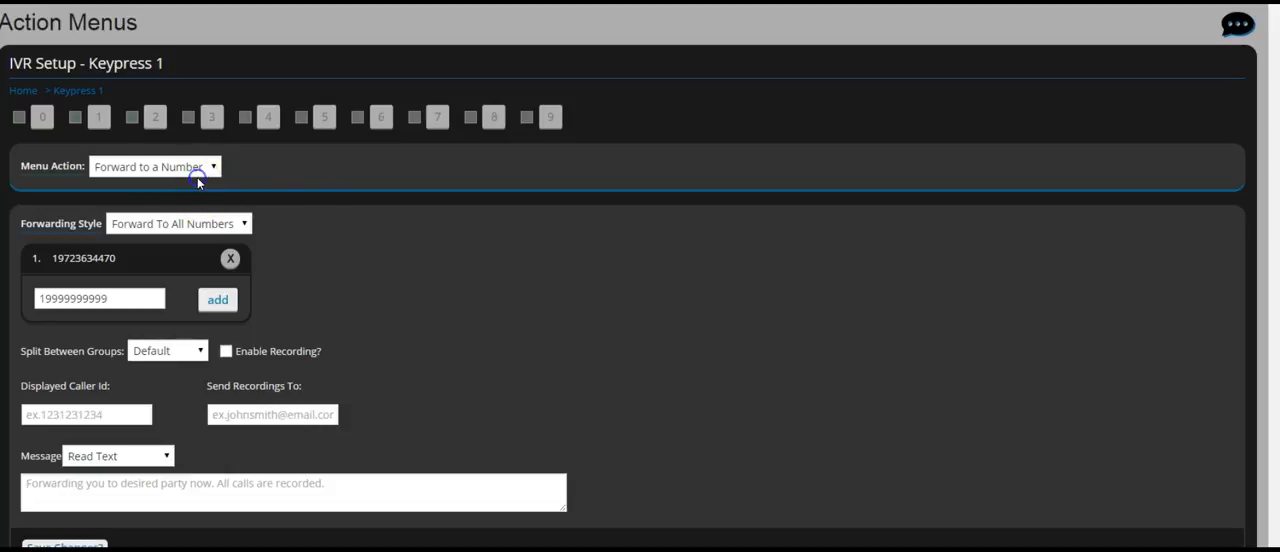
left_click(150, 166)
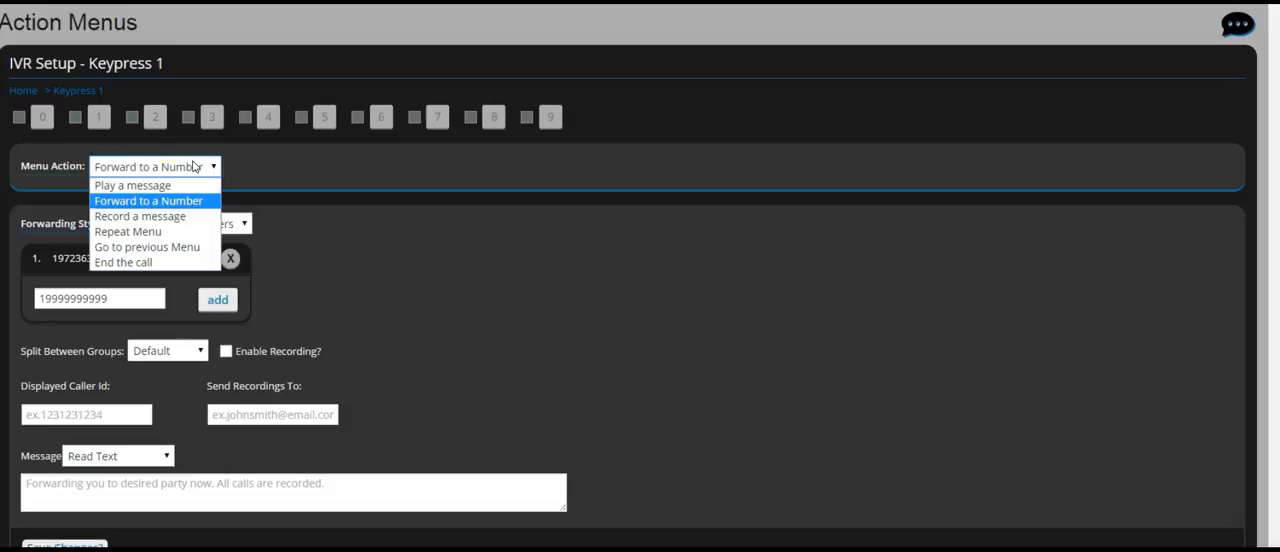
left_click(132, 185)
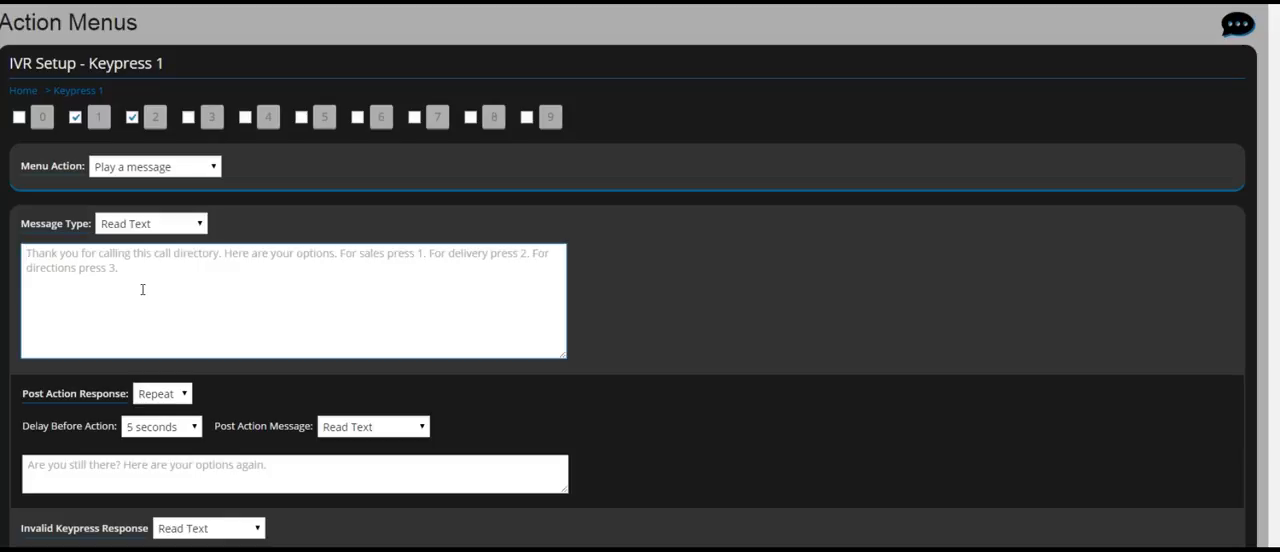
Review Keypress 1's menu actions, keeping Play a message selected.
left_click(154, 166)
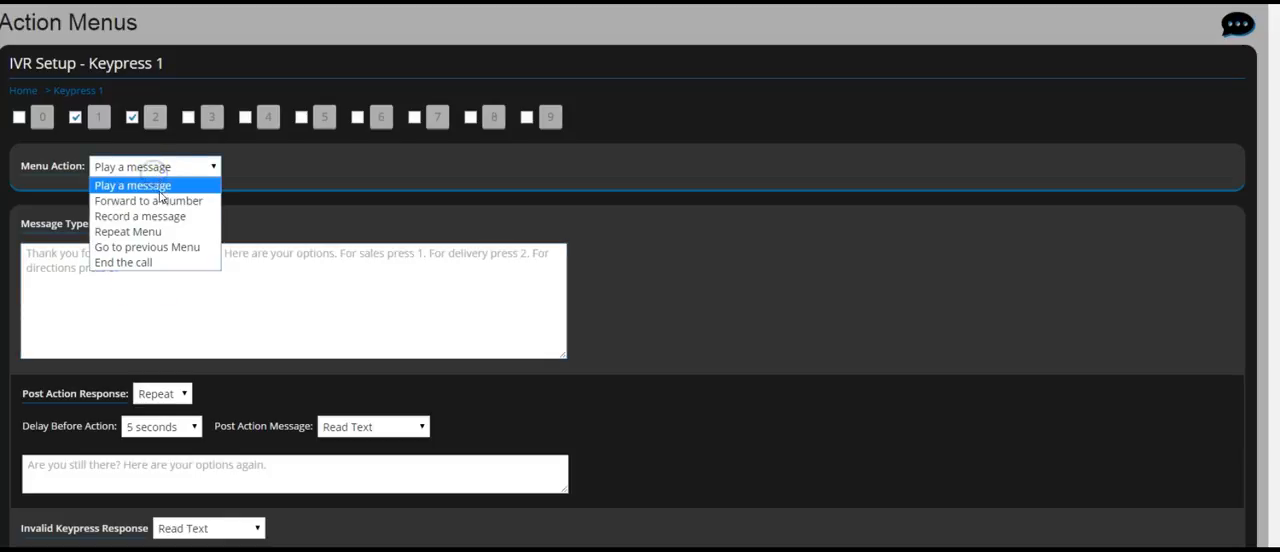
left_click(148, 200)
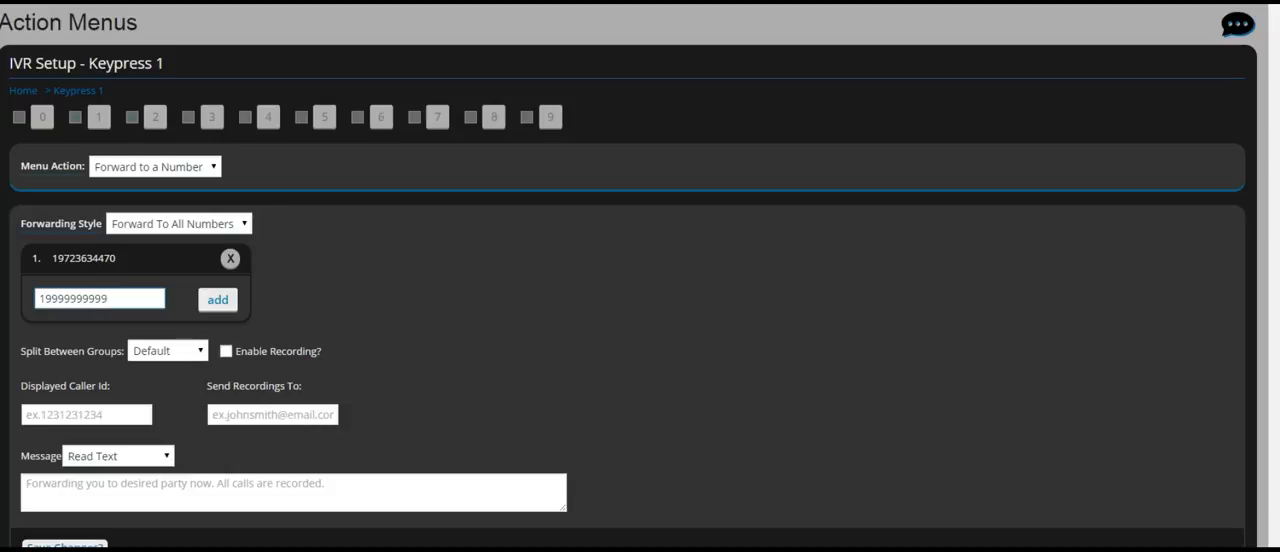
left_click(153, 166)
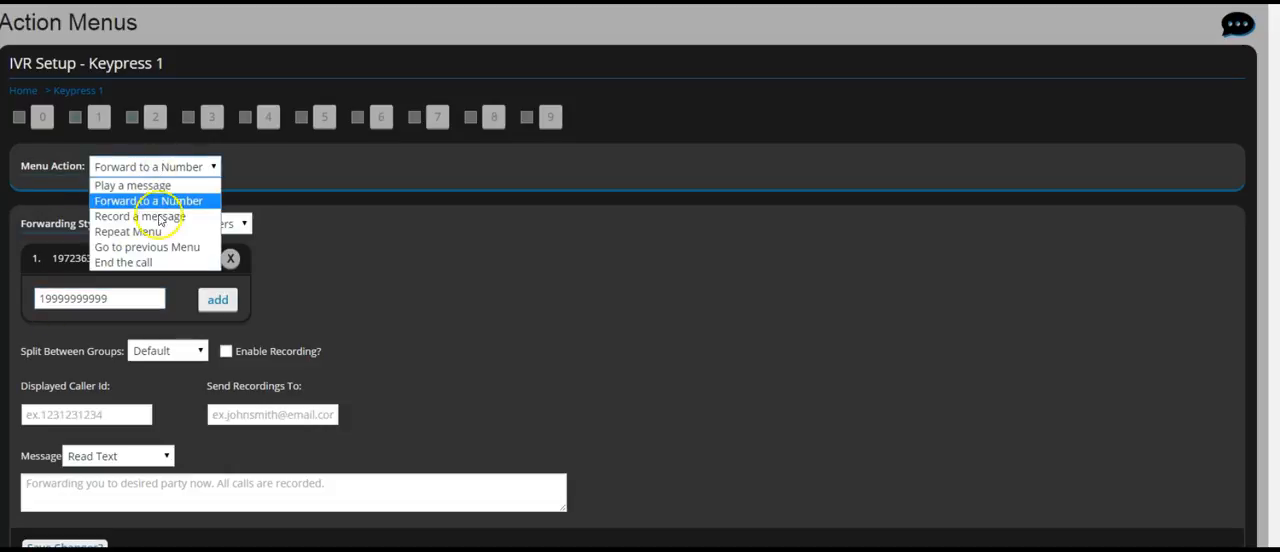
Set Keypress 1 to Record a message and begin the recordings email with 'ga'.
left_click(148, 216)
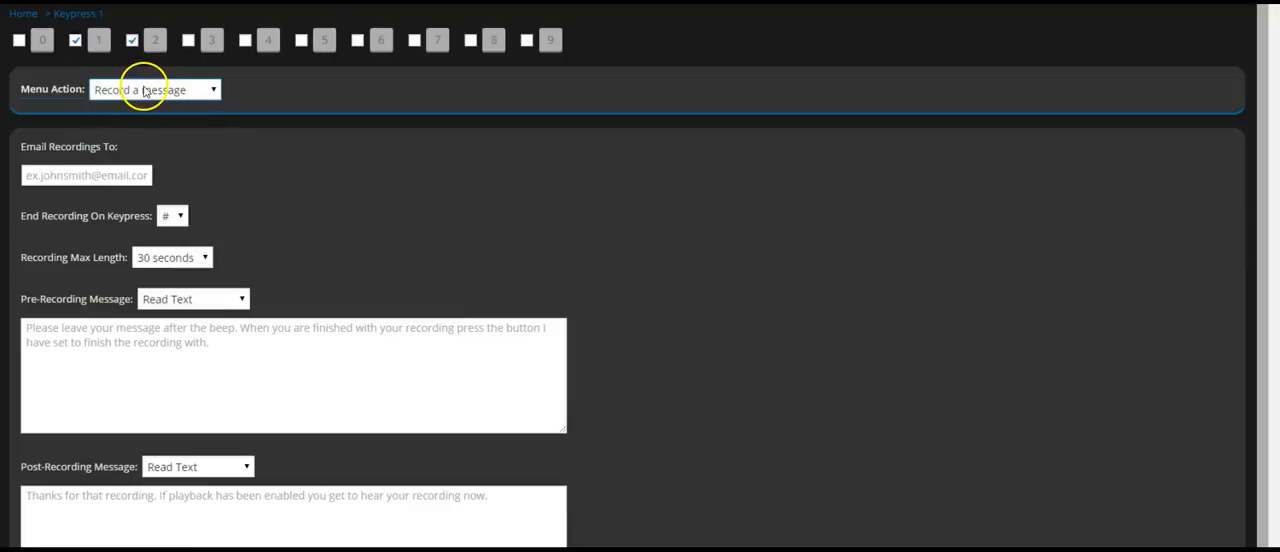
mouse_move(161, 330)
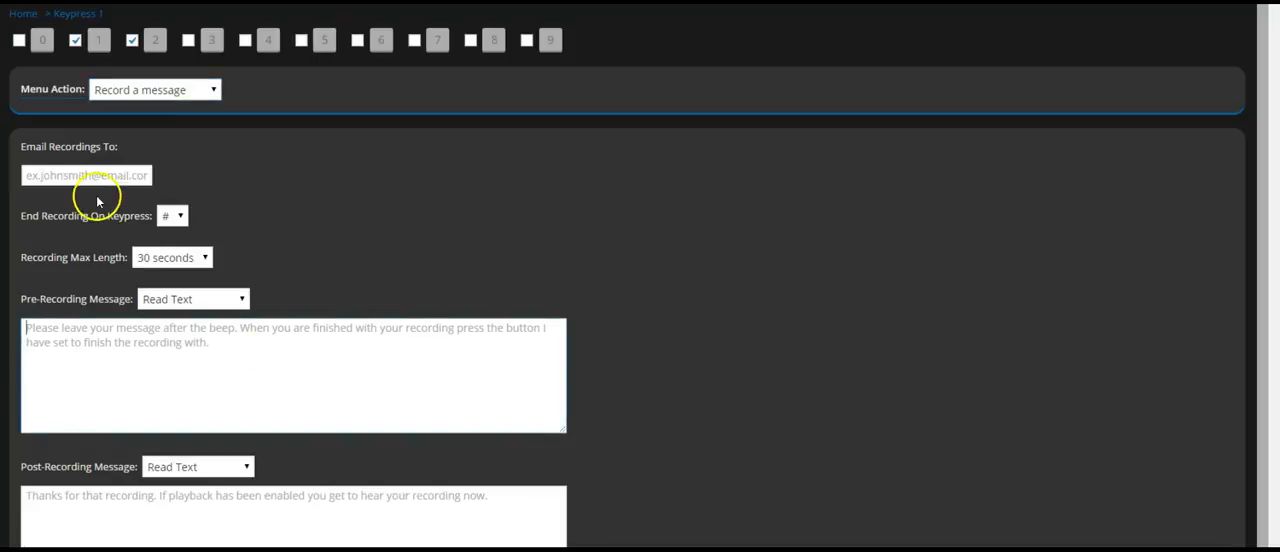
left_click(86, 175)
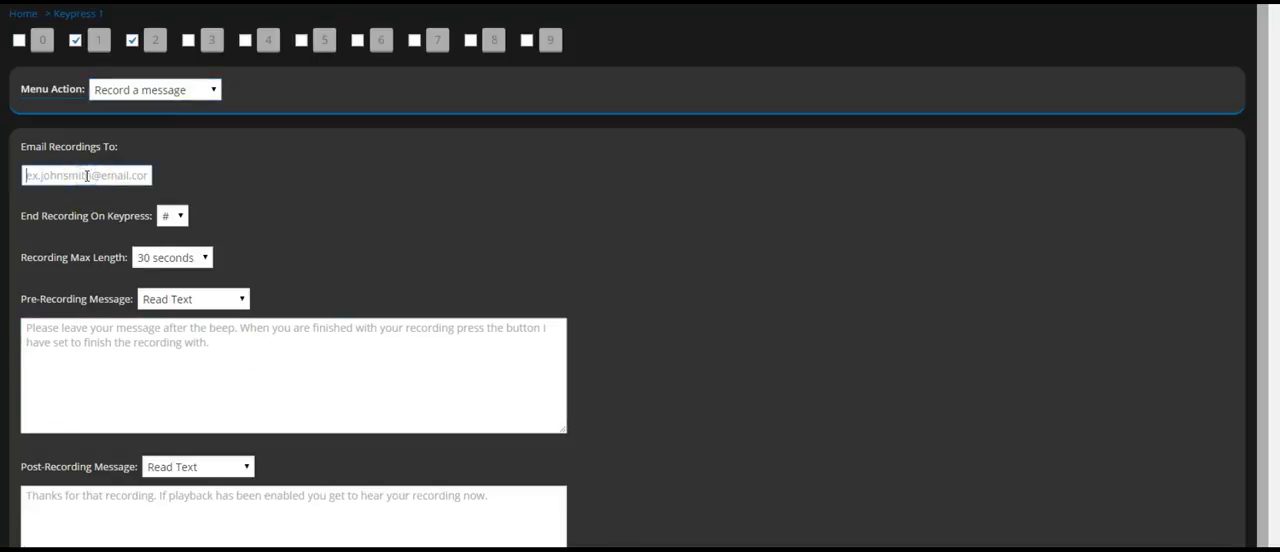
type("ga")
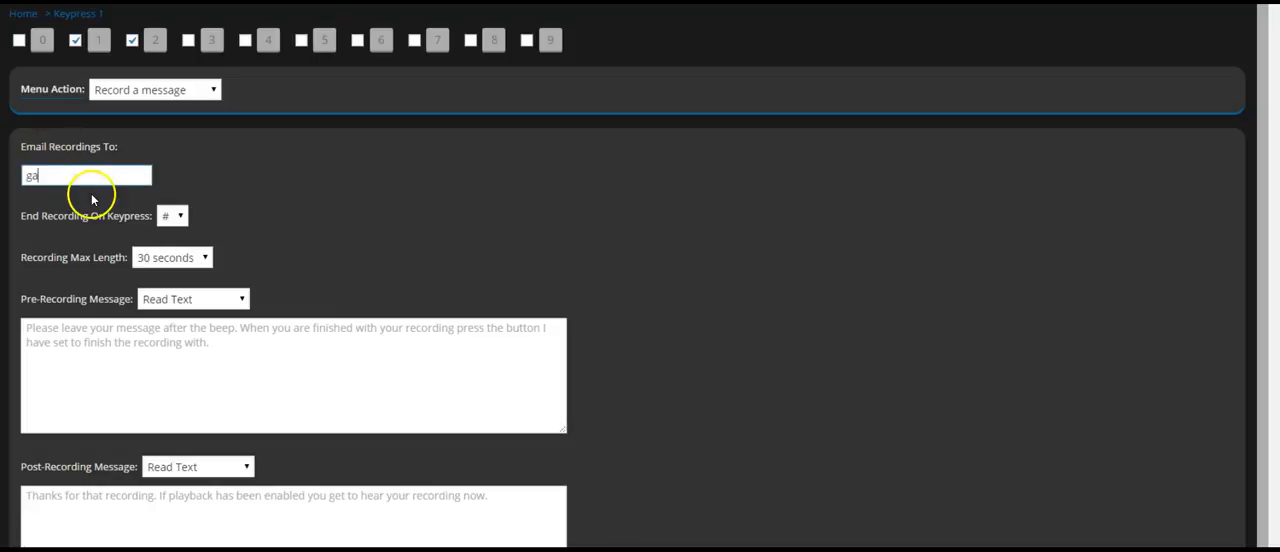
mouse_move(182, 230)
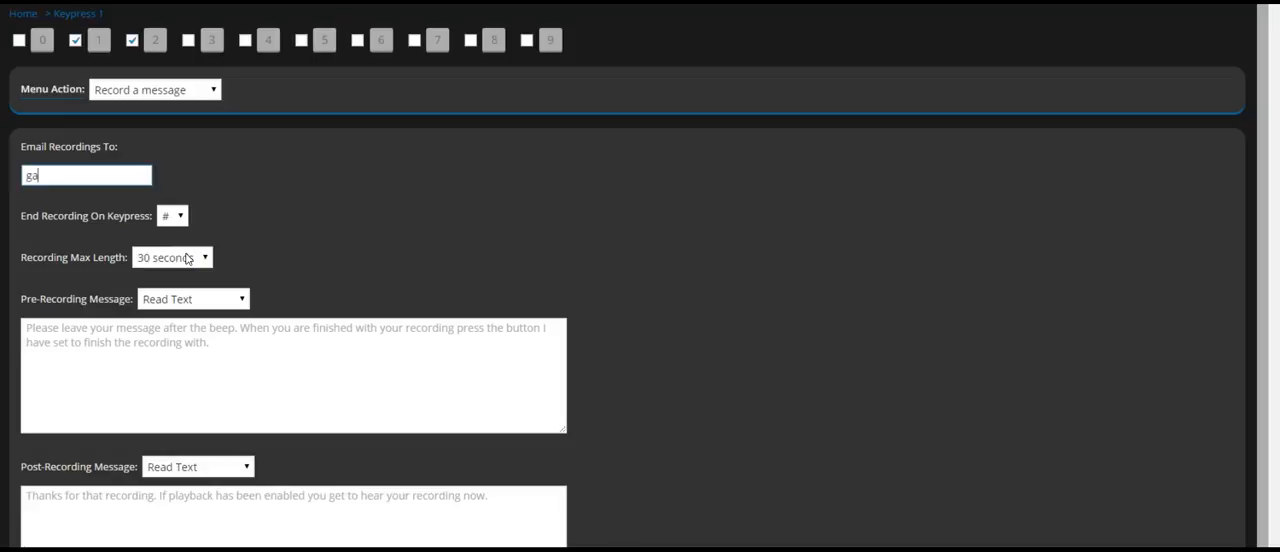
left_click(154, 89)
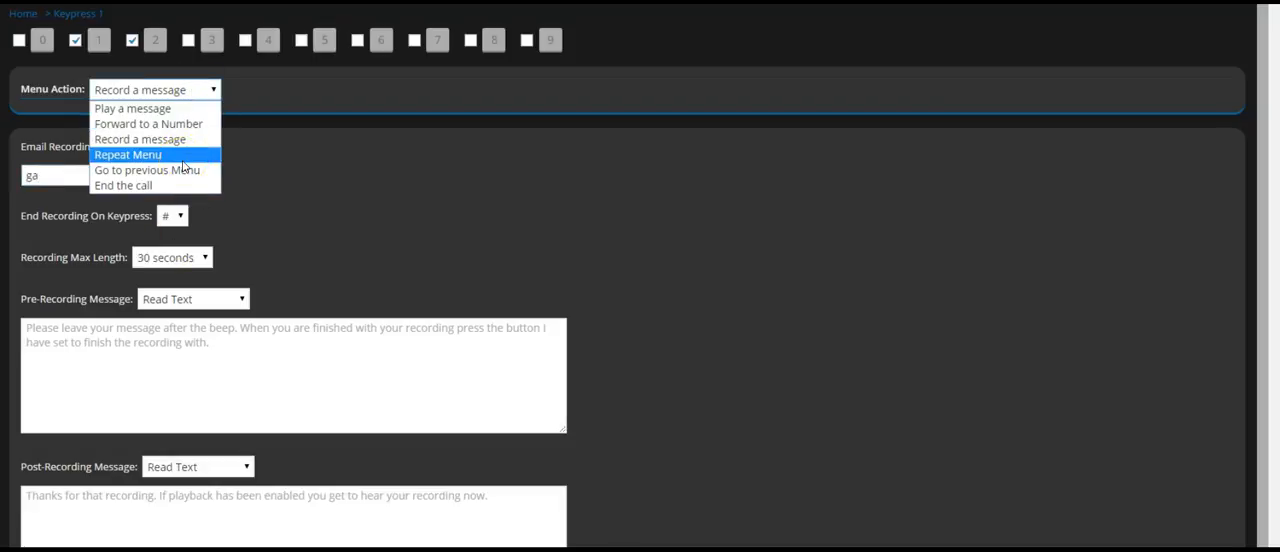
mouse_move(185, 169)
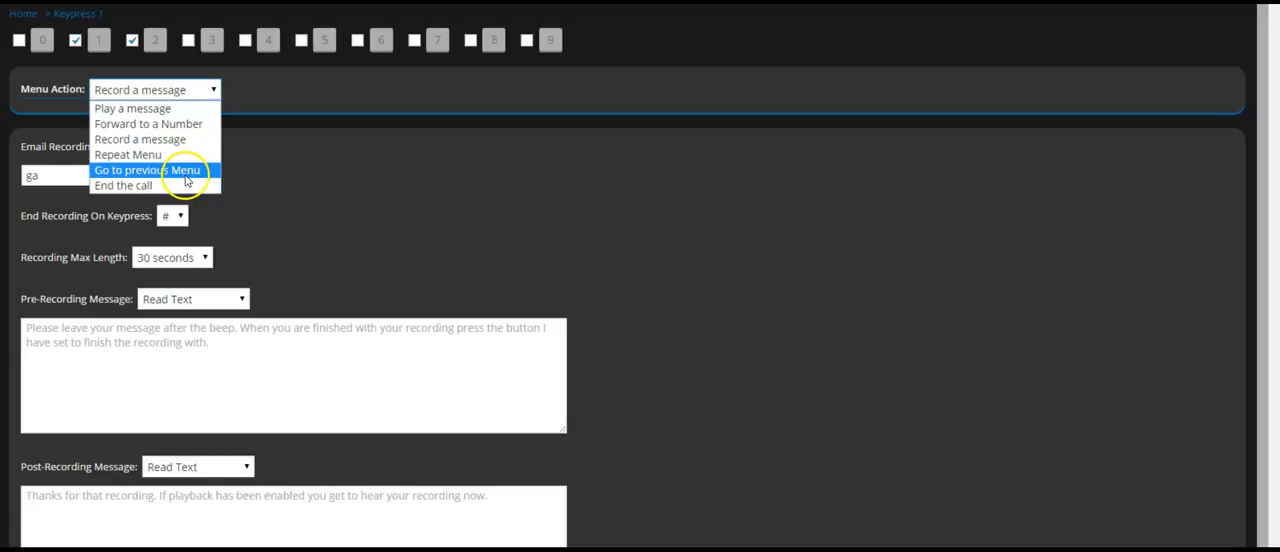
mouse_move(123, 185)
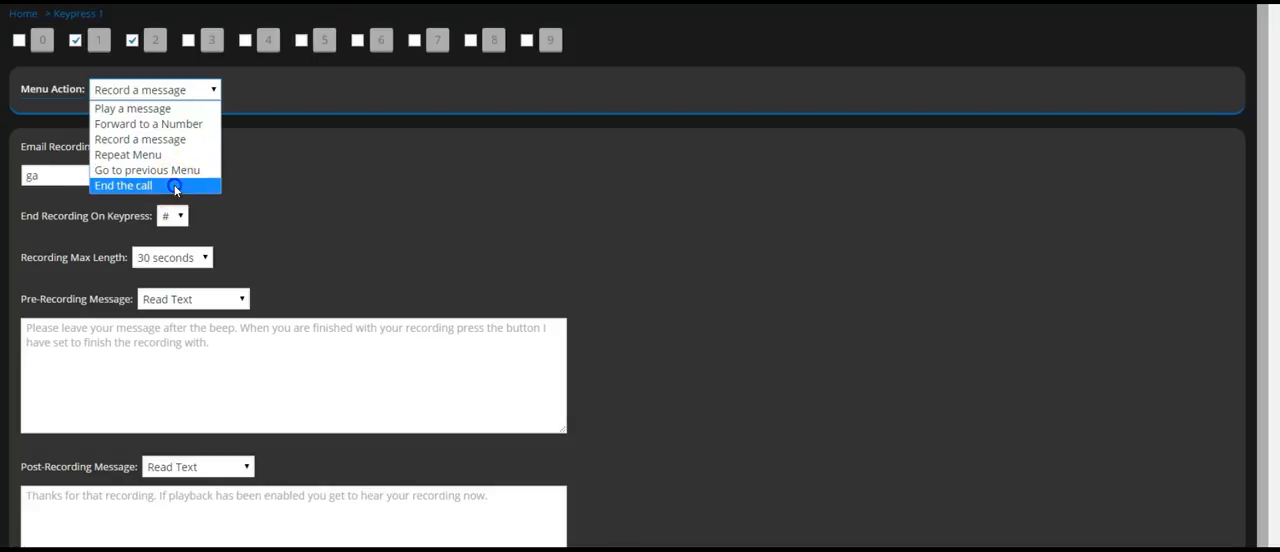
Make Keypress 1 end the call with a thank-you, 'We are closed right now' message.
left_click(123, 185)
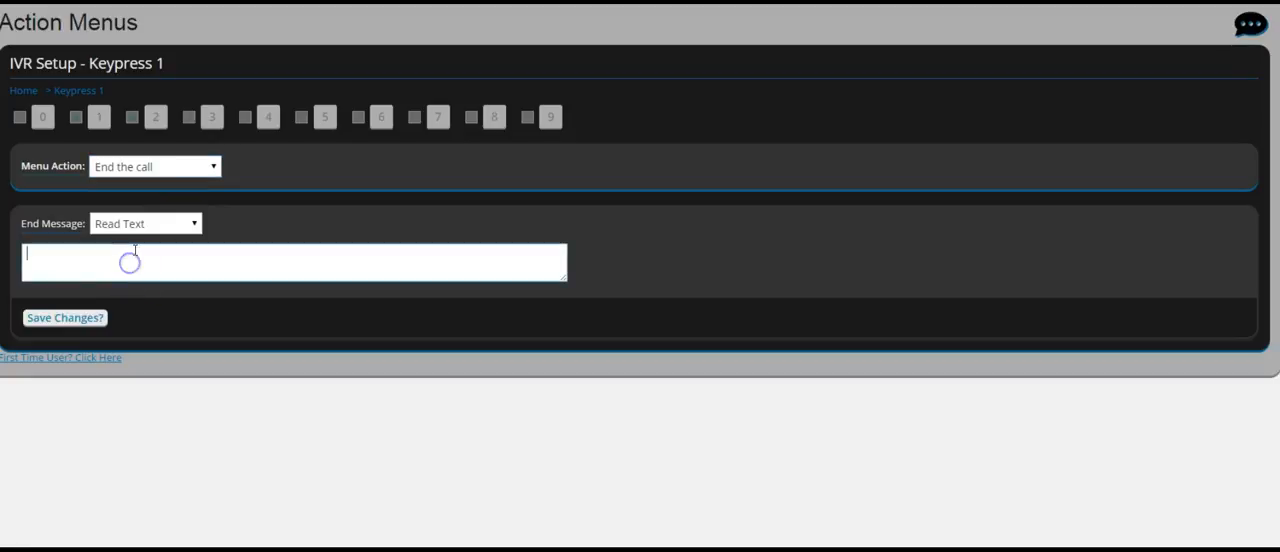
type("Thank you for")
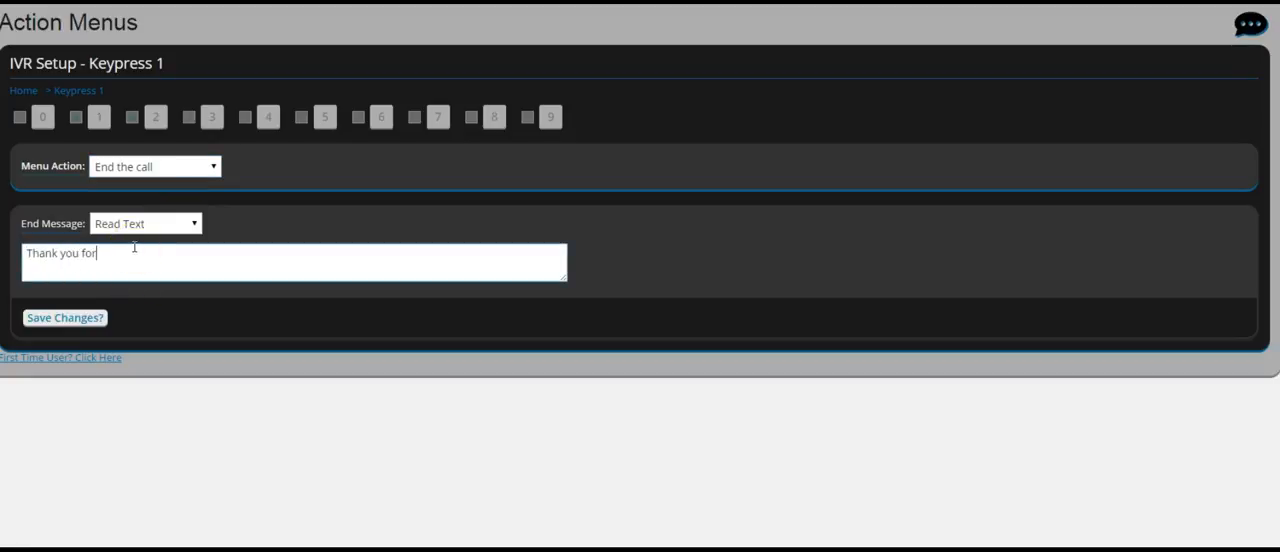
type("calling. We")
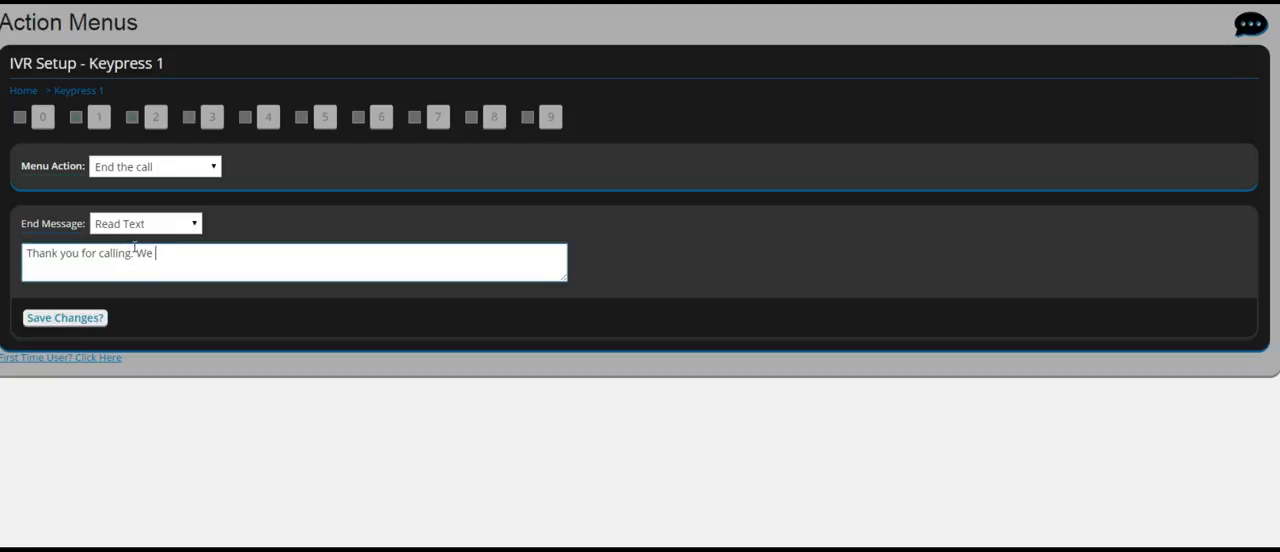
type("are closed righ")
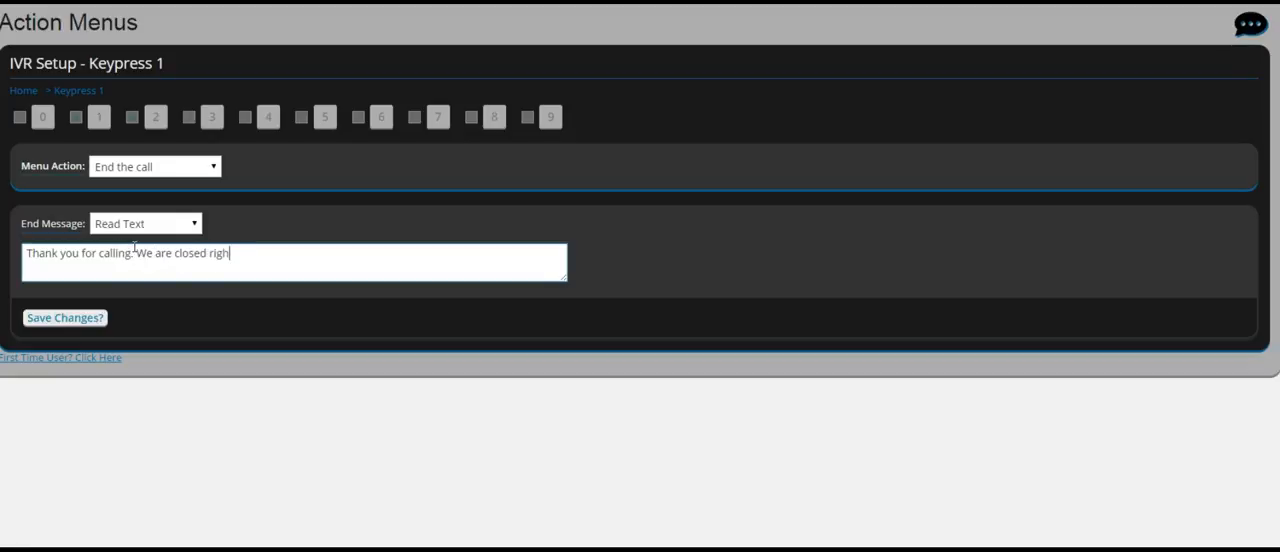
type("t now")
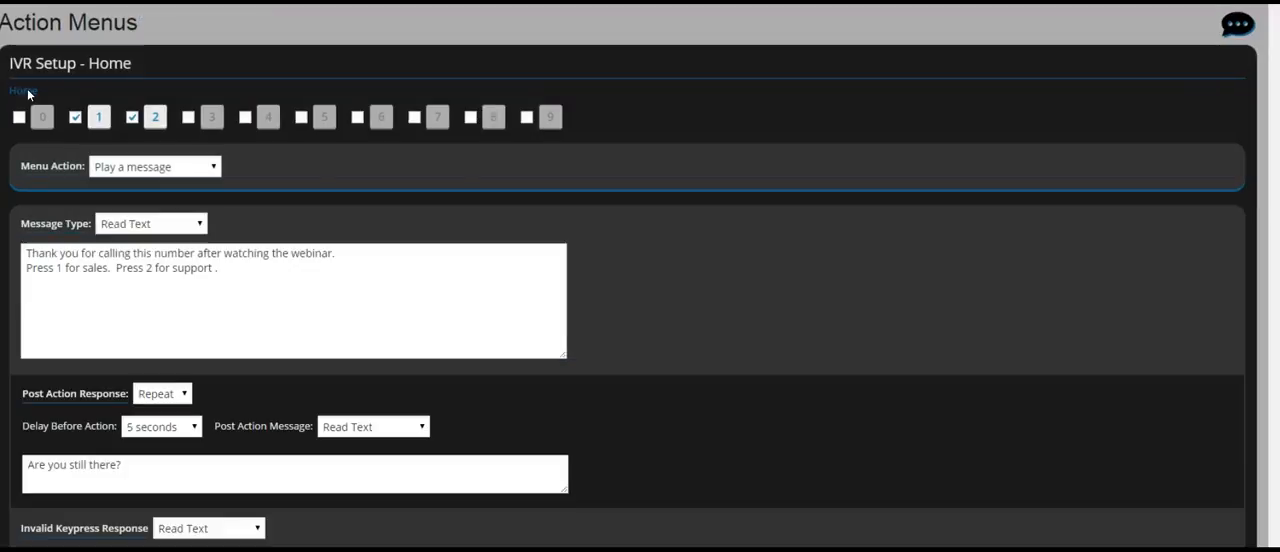
scroll("down", 3)
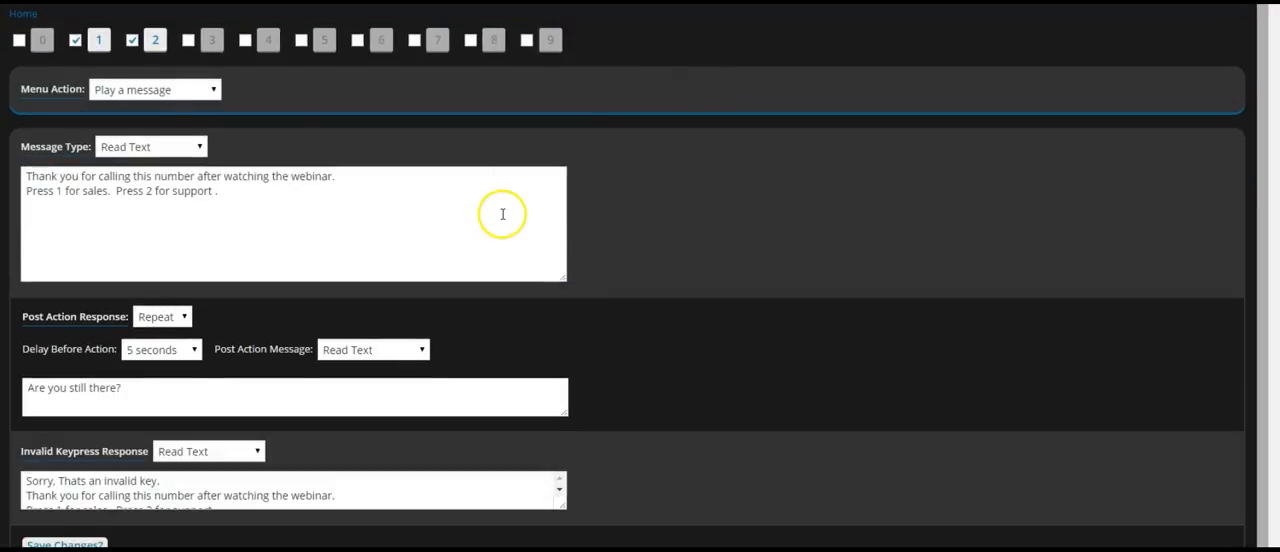